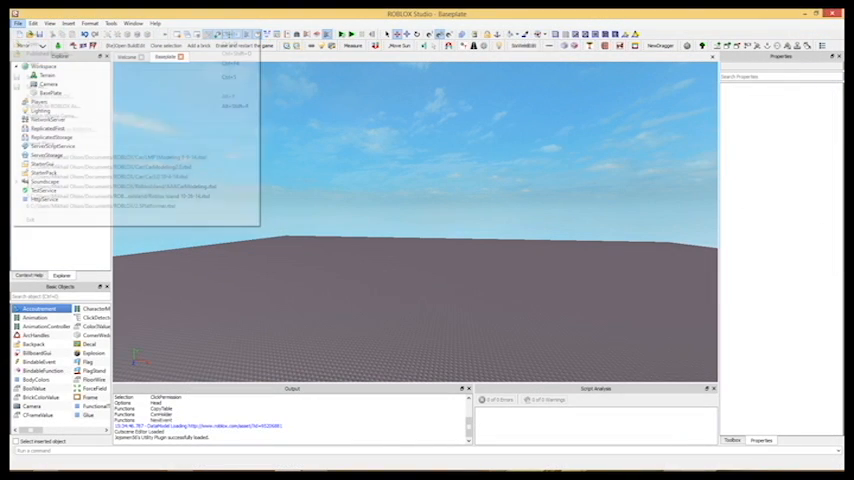
{"action": "mouse_move", "coordinate": [38, 87]}
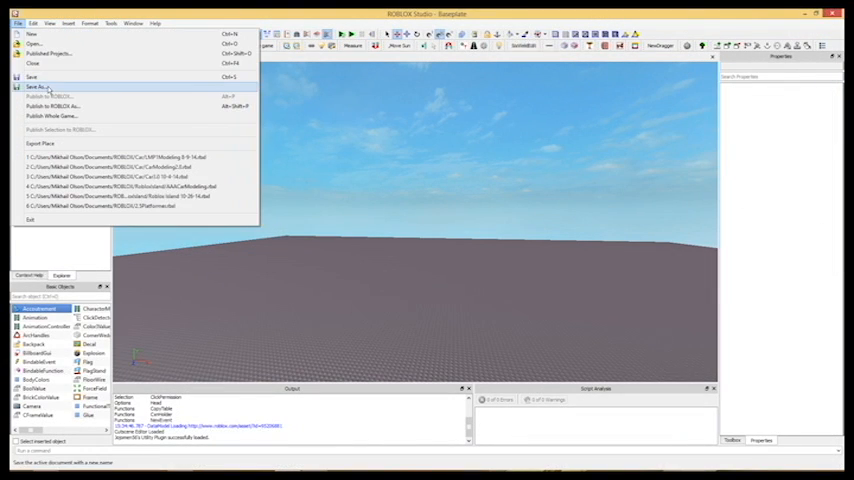
Browse the File menu's Save options, then open the Edit menu.
{"action": "left_click", "coordinate": [34, 23]}
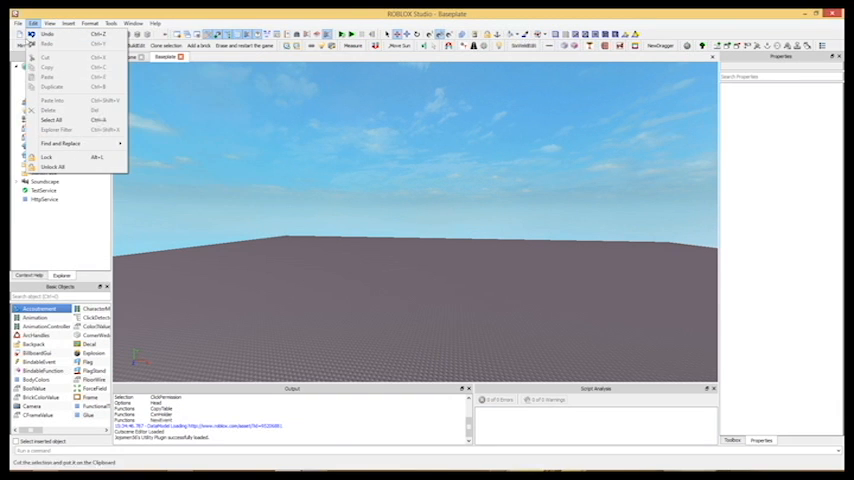
Review the Studio settings and bring up the free-models Toolbox.
{"action": "left_click", "coordinate": [18, 23]}
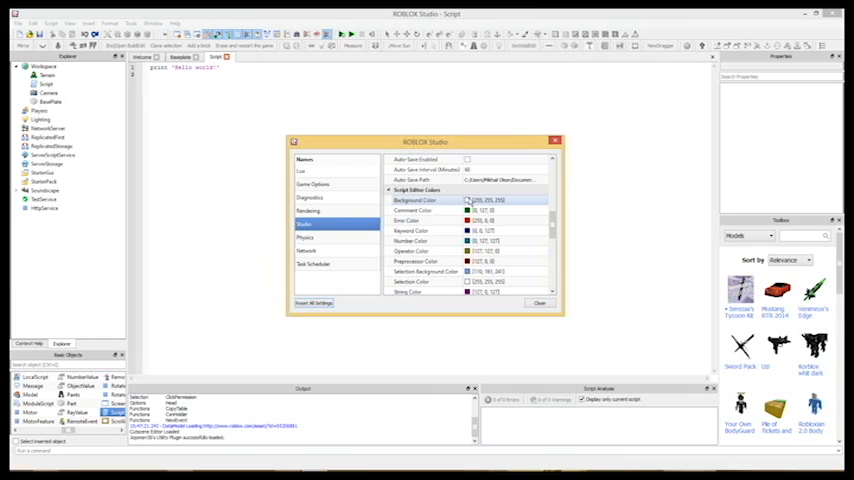
{"action": "left_click", "coordinate": [467, 200]}
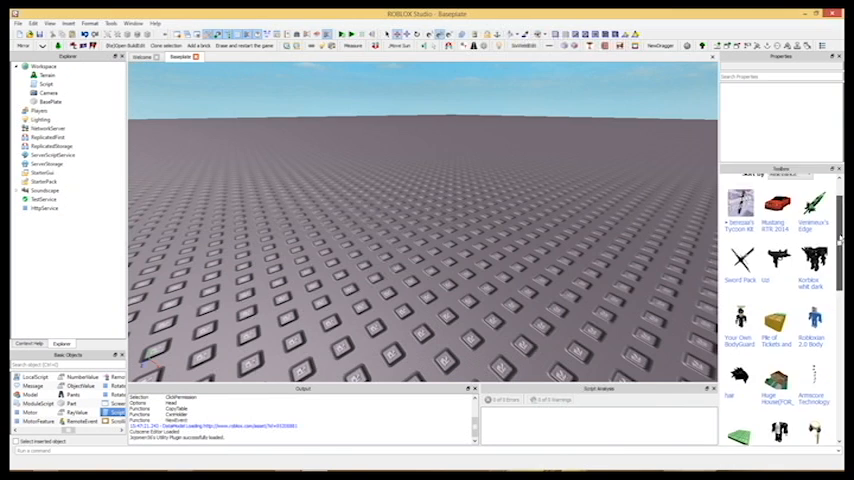
{"action": "scroll", "scroll_direction": "down", "scroll_amount": 3}
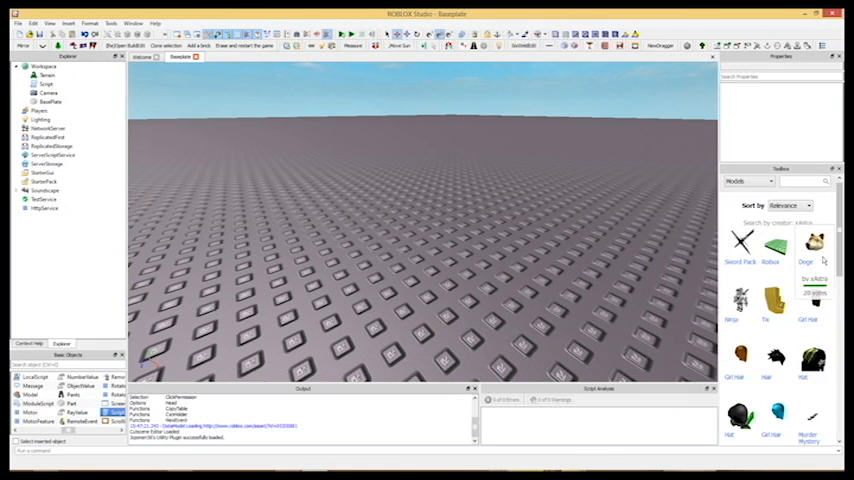
Emulate a device through Choose Device, then view the Game Explorer and Configure page.
{"action": "left_click", "coordinate": [310, 50]}
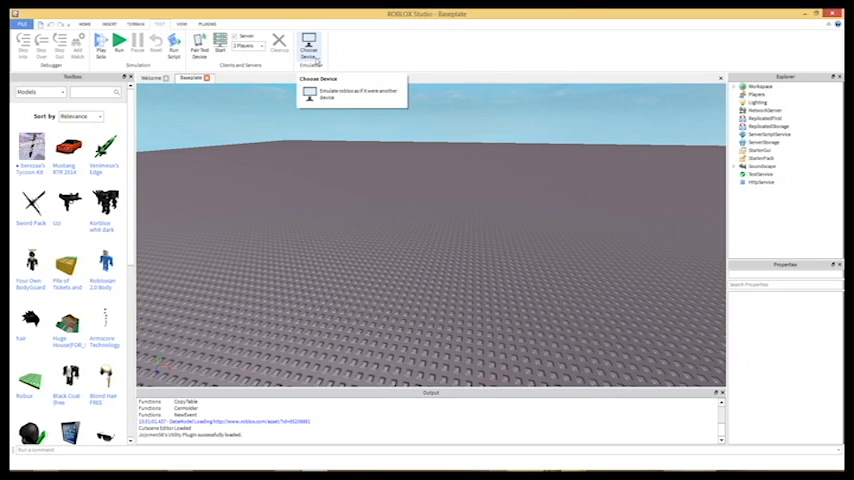
{"action": "left_click", "coordinate": [310, 45]}
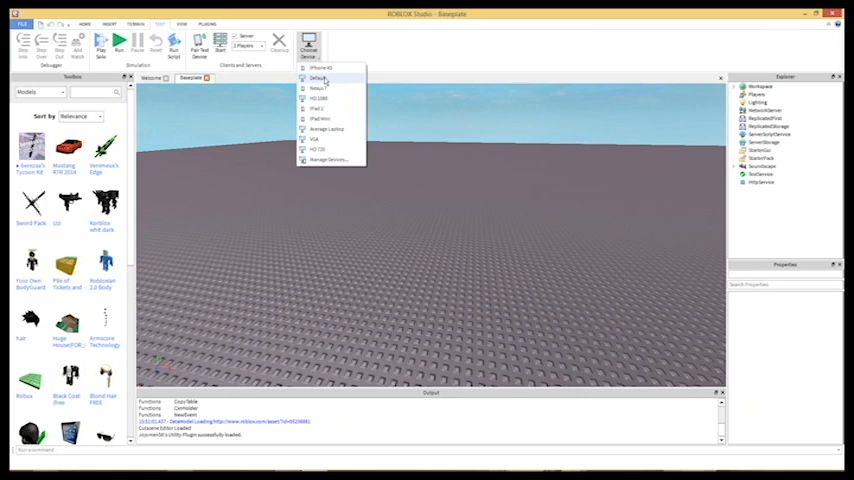
{"action": "left_click", "coordinate": [320, 78]}
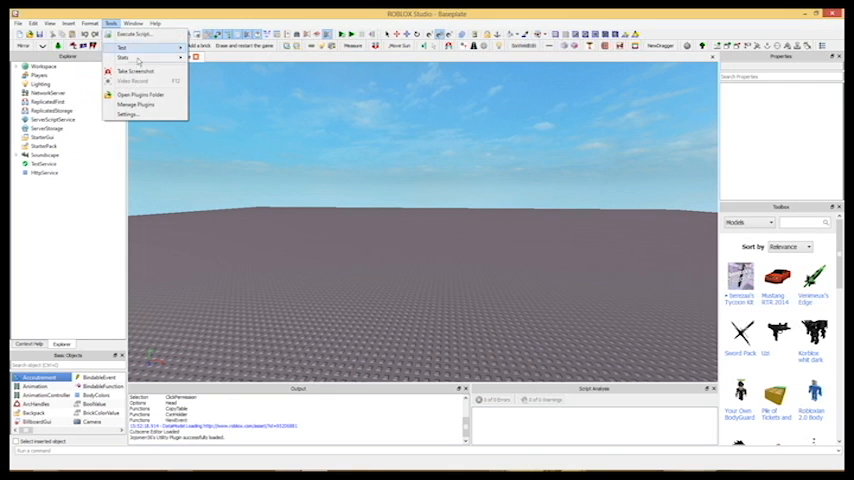
{"action": "left_click", "coordinate": [137, 104]}
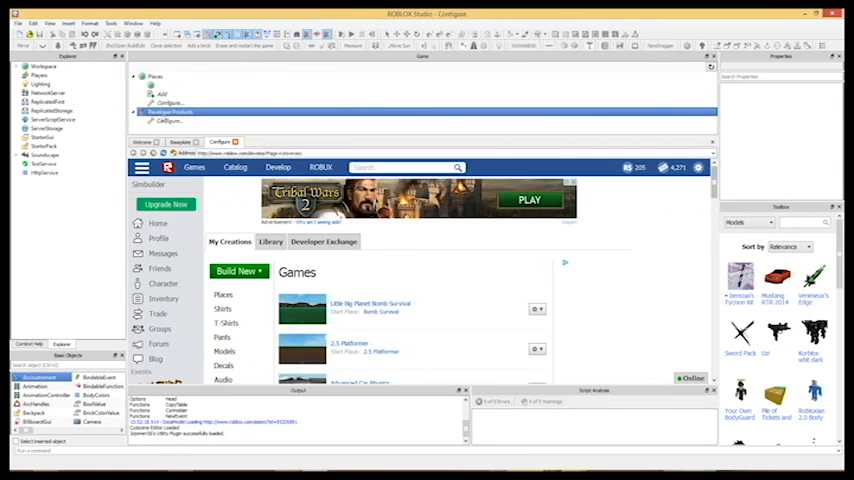
Close the Game panel and Configure tab, then duplicate the grey brick part.
{"action": "left_click", "coordinate": [156, 77]}
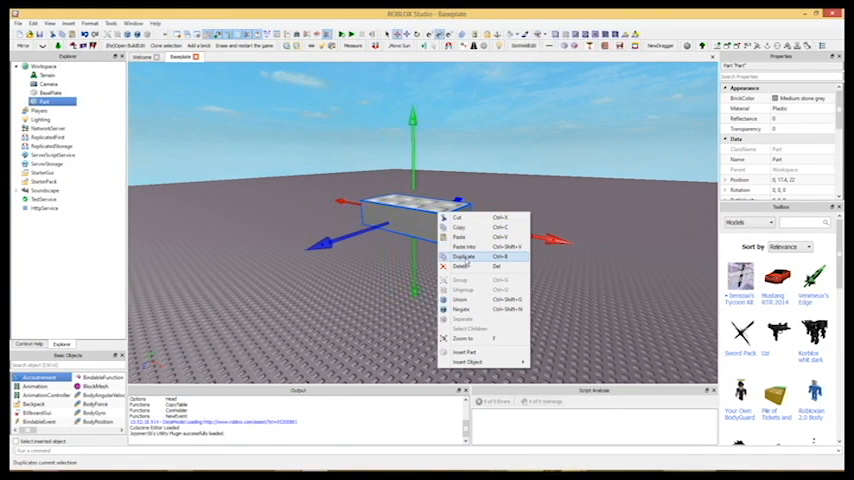
{"action": "left_click", "coordinate": [460, 266]}
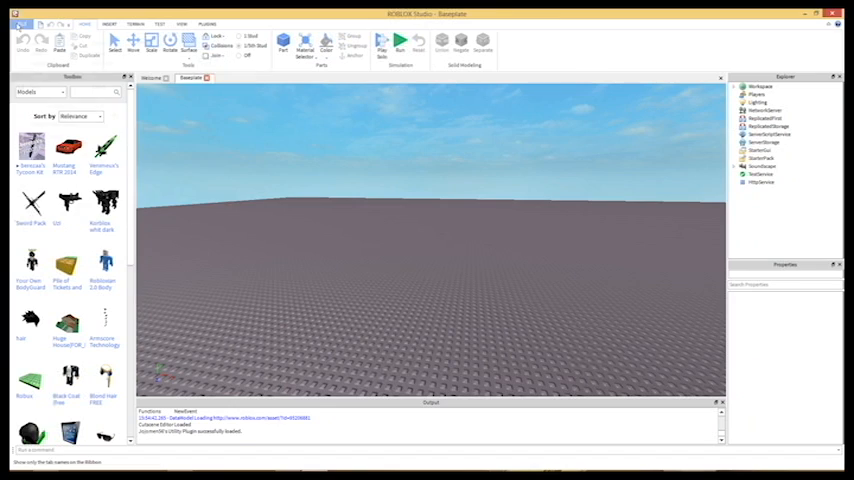